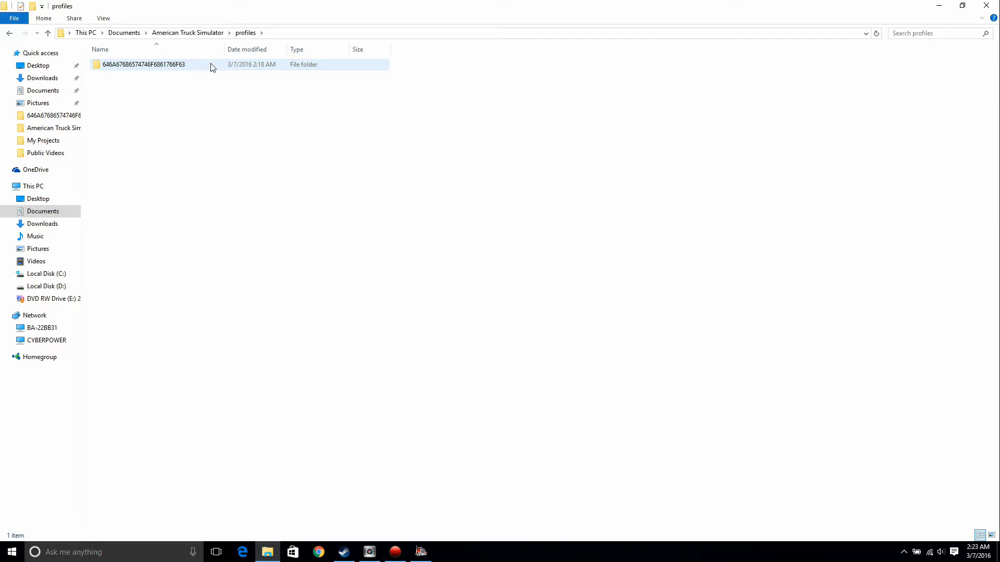
- Bring up the context menu with the file actions for controls.sii in the profile folder
right_click(118, 87)
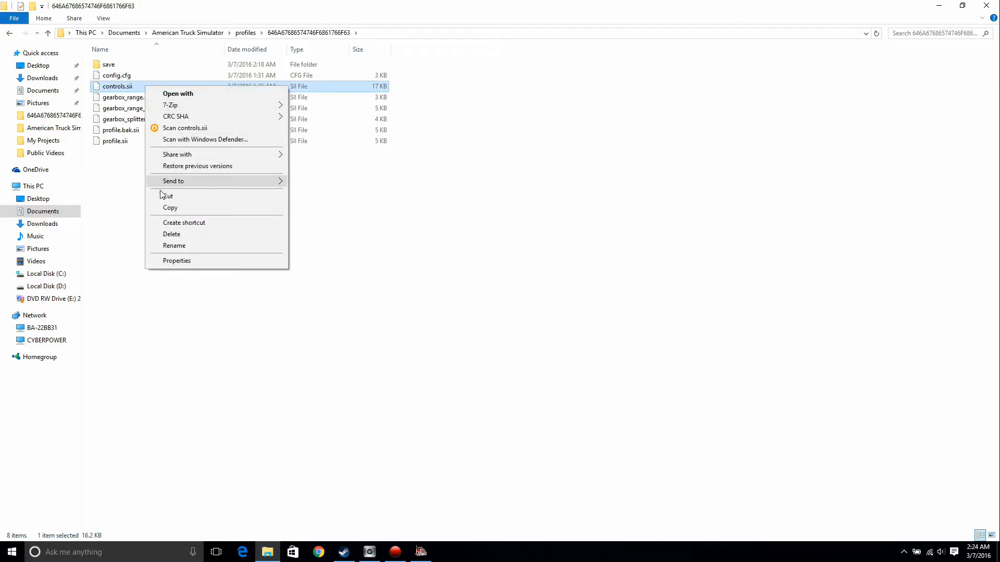